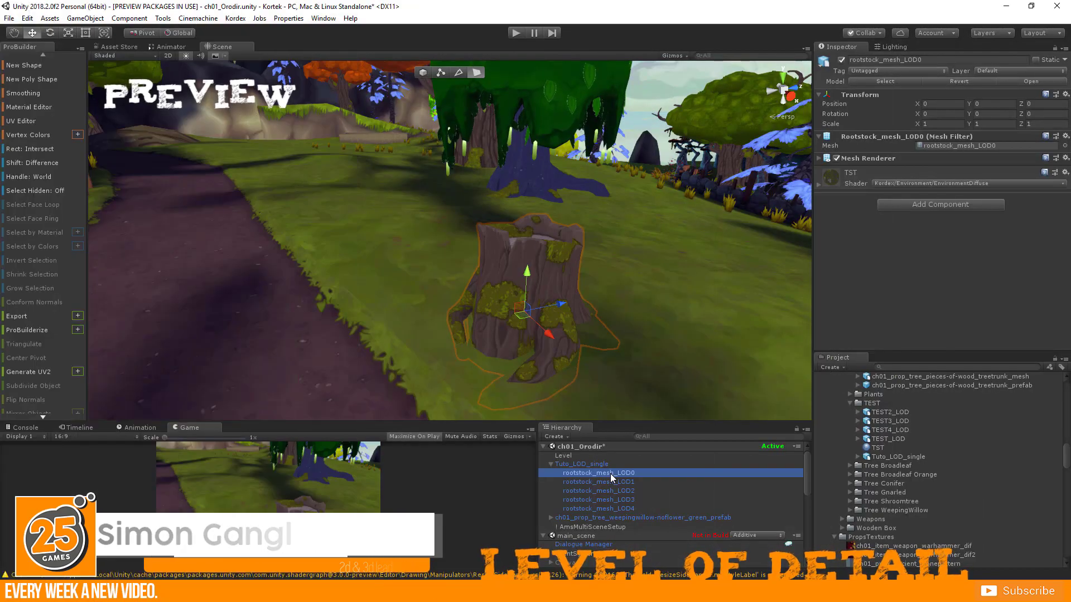
Inspect the stump's lower-detail LOD meshes one after another.
{"action": "left_click", "coordinate": [598, 491]}
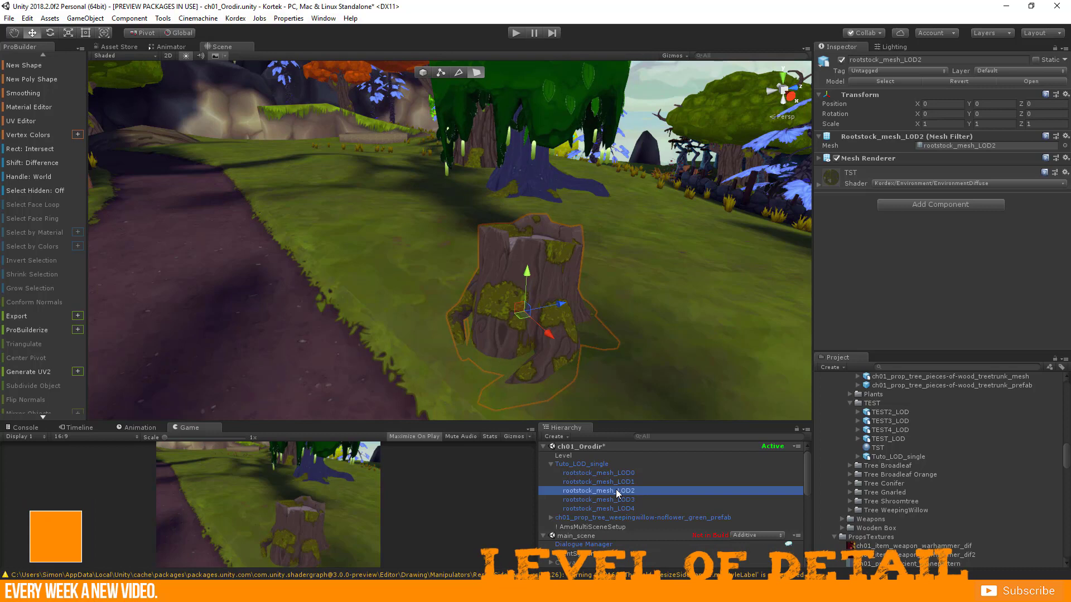
{"action": "left_click", "coordinate": [598, 509]}
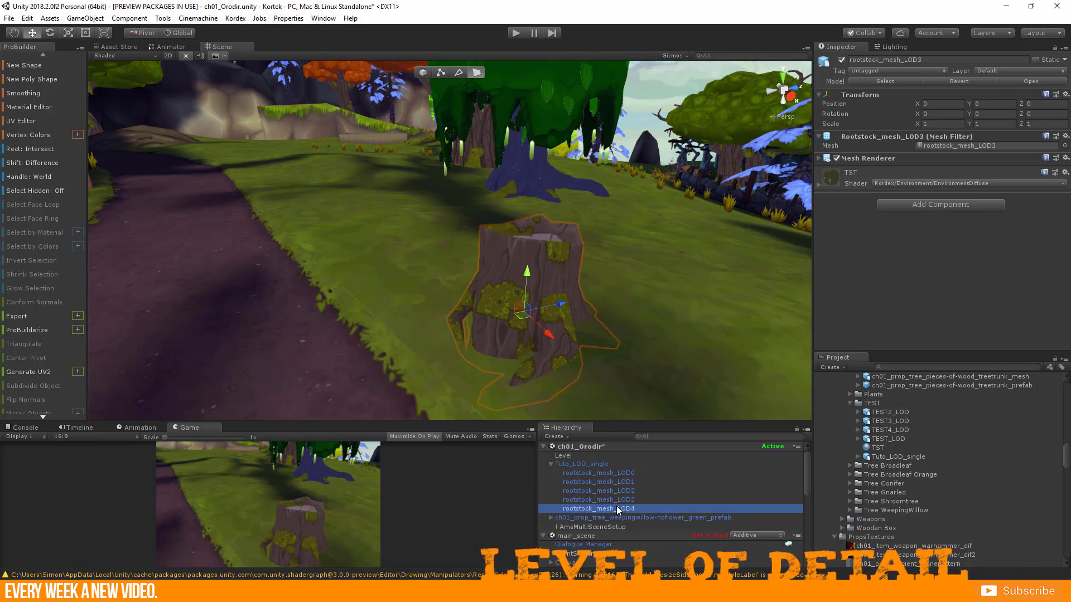
{"action": "left_click", "coordinate": [600, 500]}
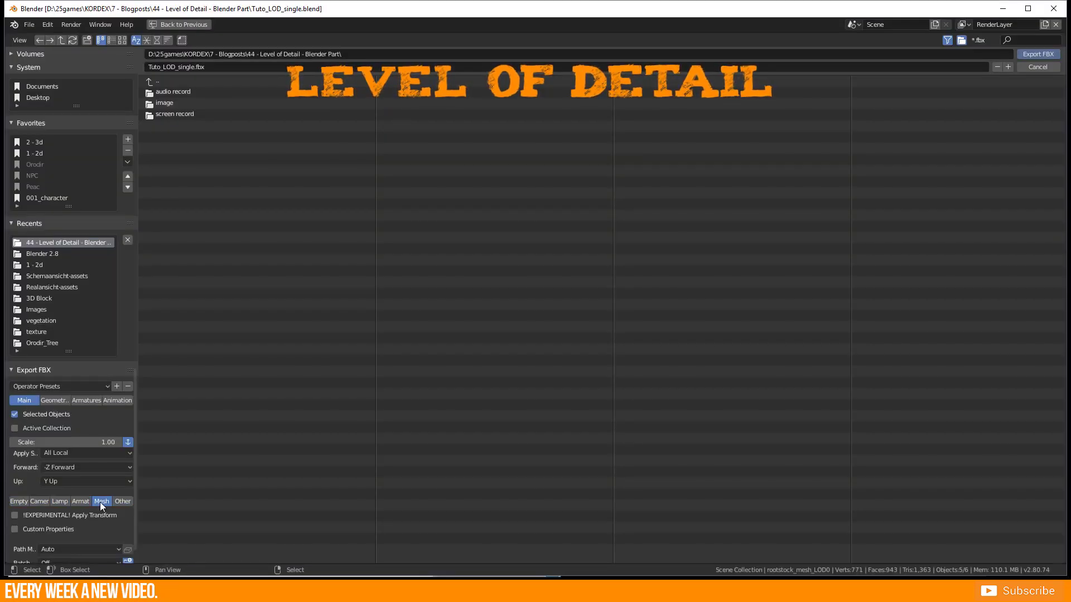
Export the selected LOD meshes as Tuto_LOD_single.fbx with Apply Transform enabled, then reopen the original scene.
{"action": "left_click", "coordinate": [15, 516]}
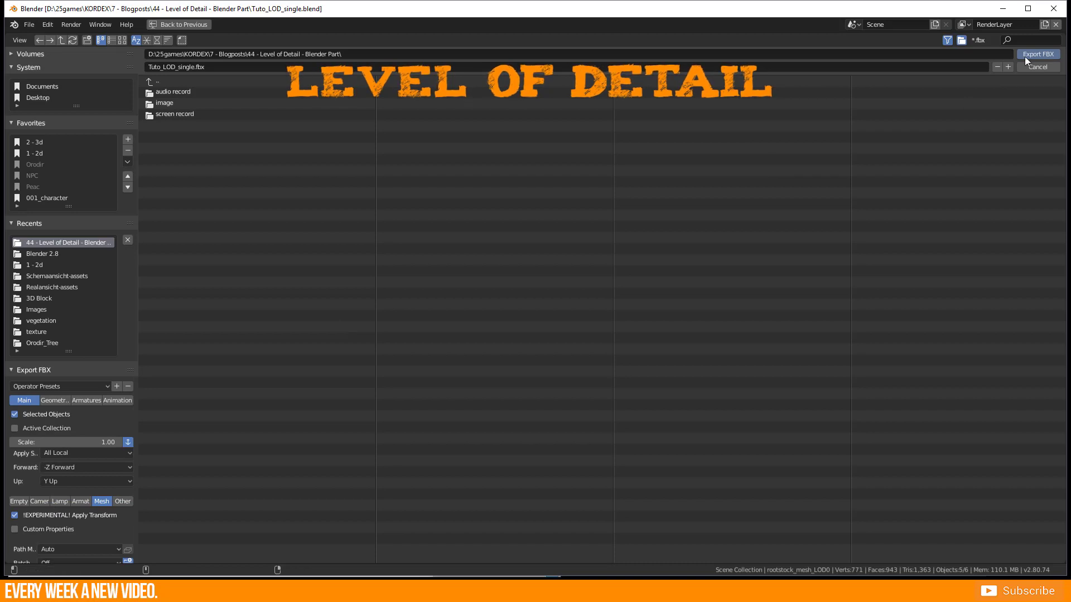
{"action": "left_click", "coordinate": [1038, 66]}
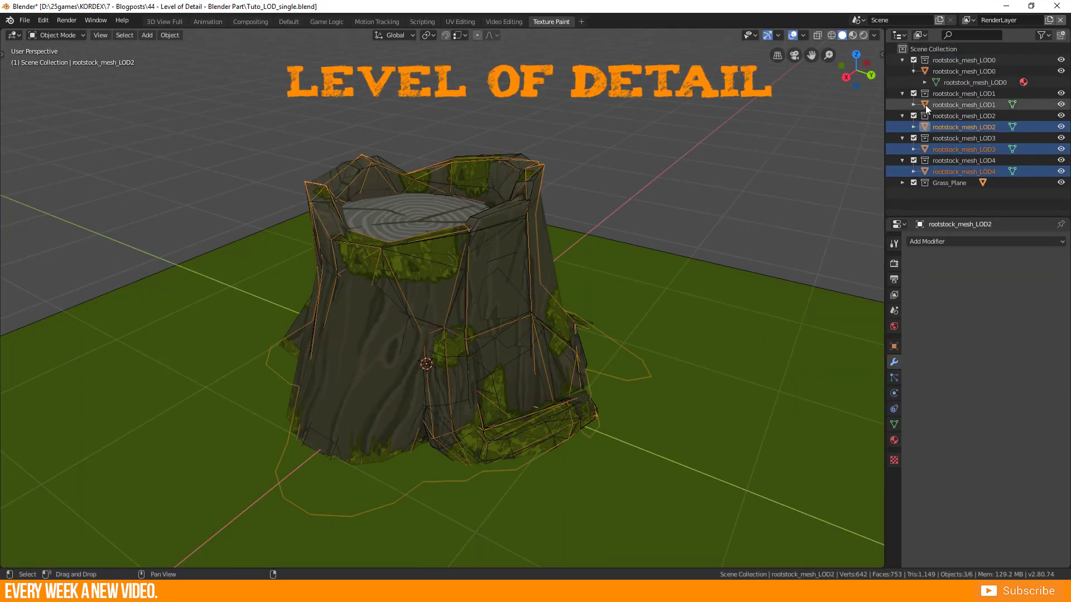
{"action": "left_click", "coordinate": [875, 35]}
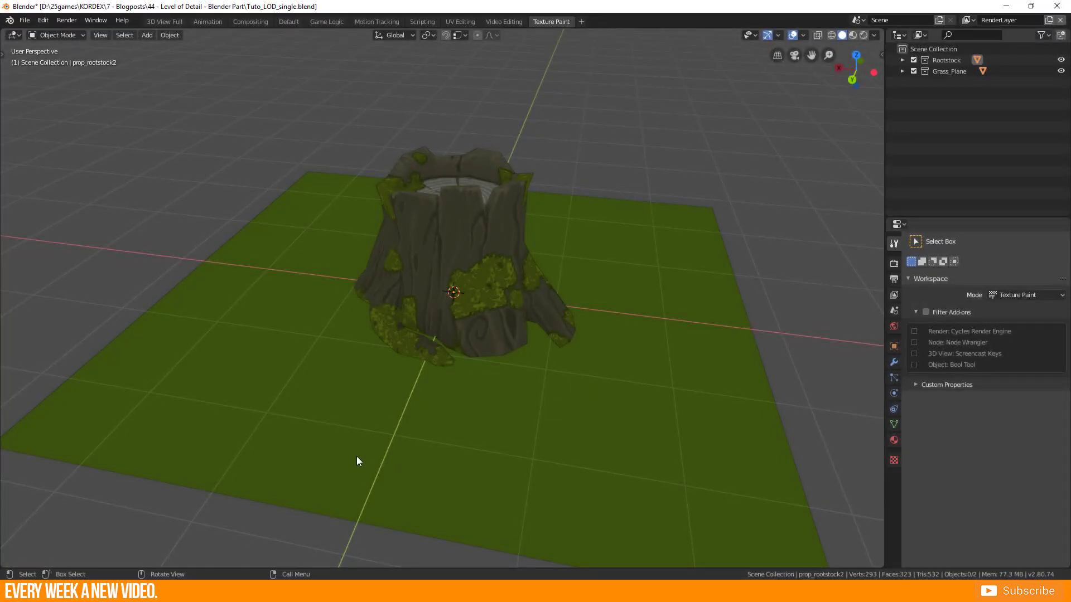
Select the Rootstock collection in the Outliner and expand it to show prop_rootstock2.
{"action": "left_click_drag", "start_coordinate": [354, 461], "coordinate": [402, 321]}
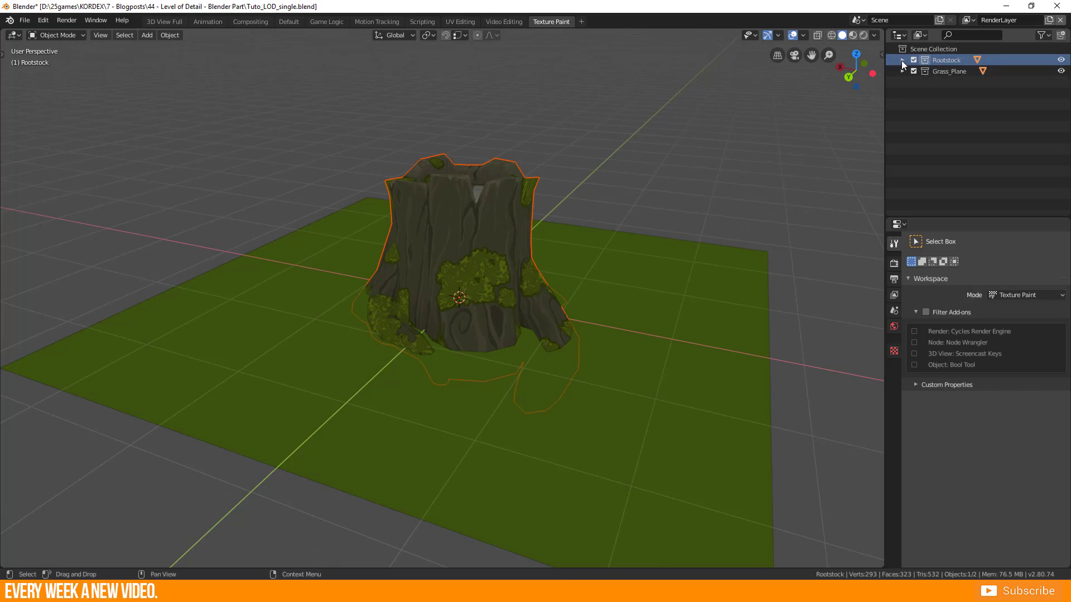
{"action": "left_click", "coordinate": [903, 60]}
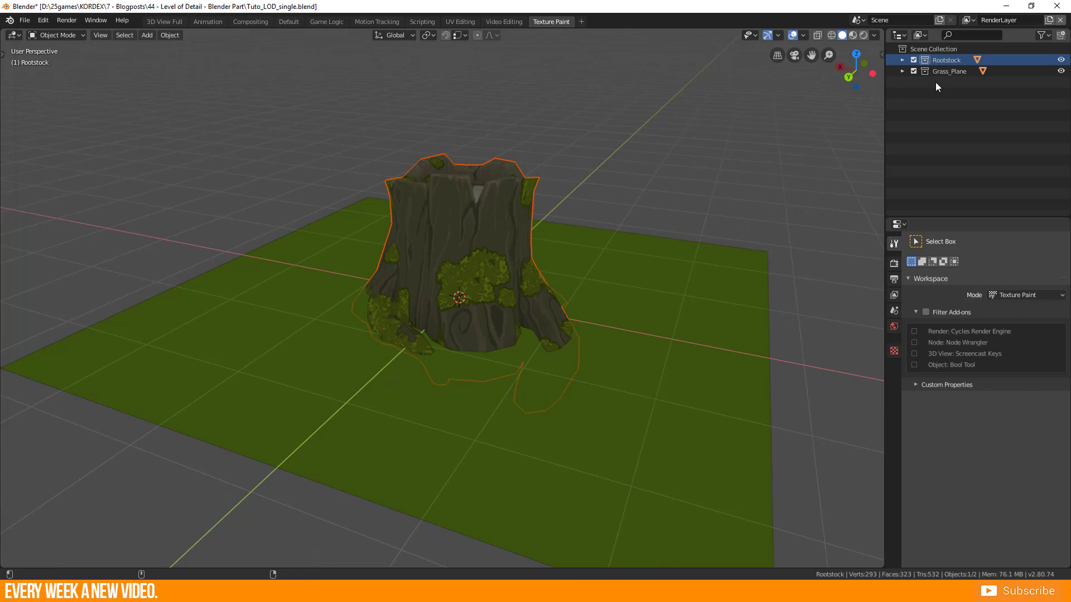
{"action": "left_click", "coordinate": [946, 59]}
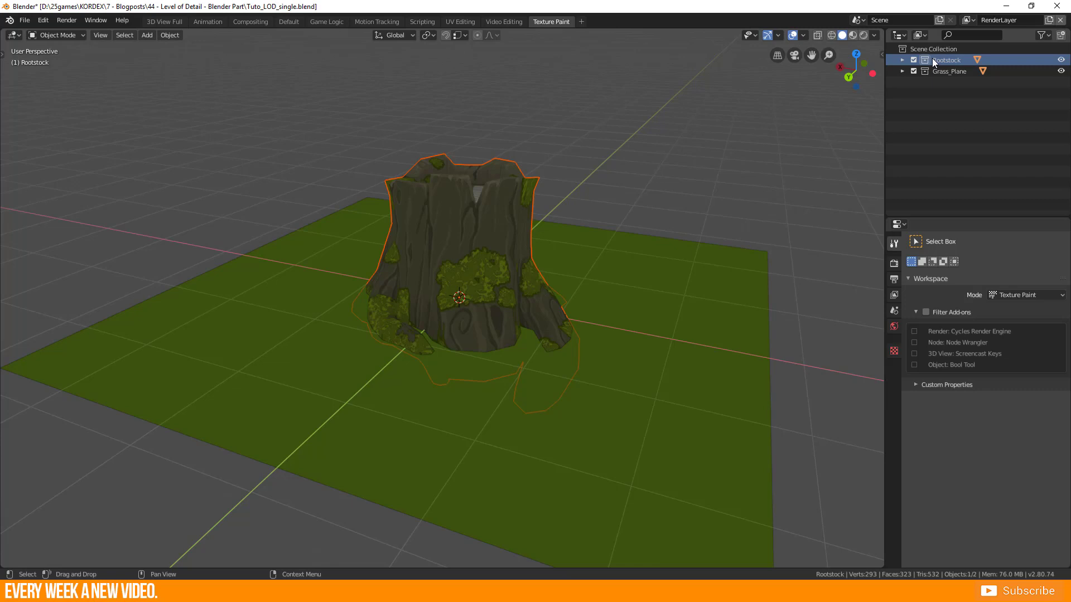
{"action": "left_click", "coordinate": [903, 61]}
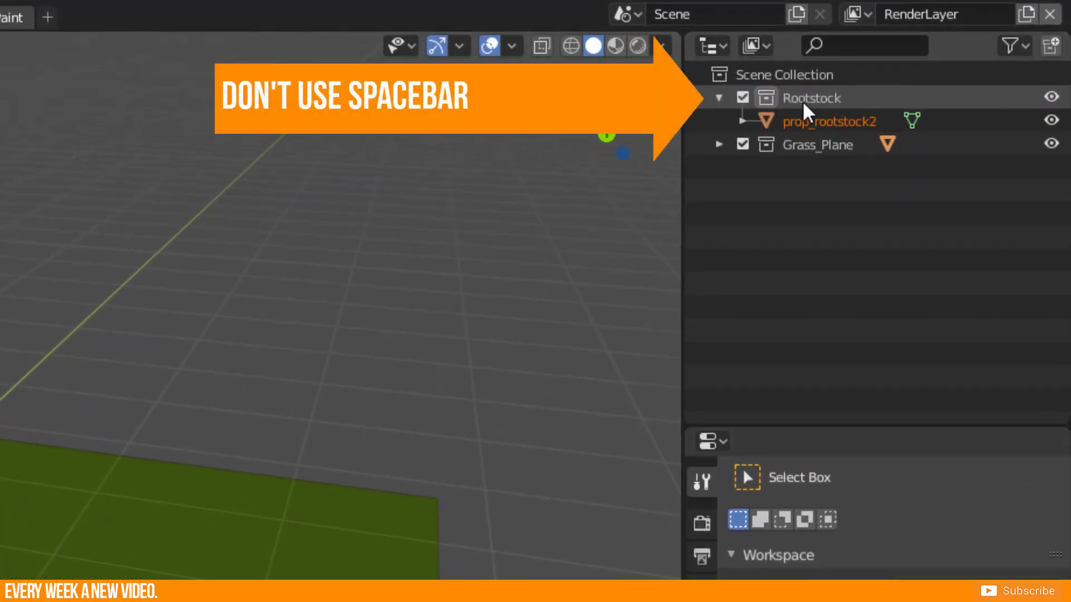
Rename the Rootstock collection to rootstock_mesh_LOD0 in the Outliner.
{"action": "double_click", "coordinate": [811, 98]}
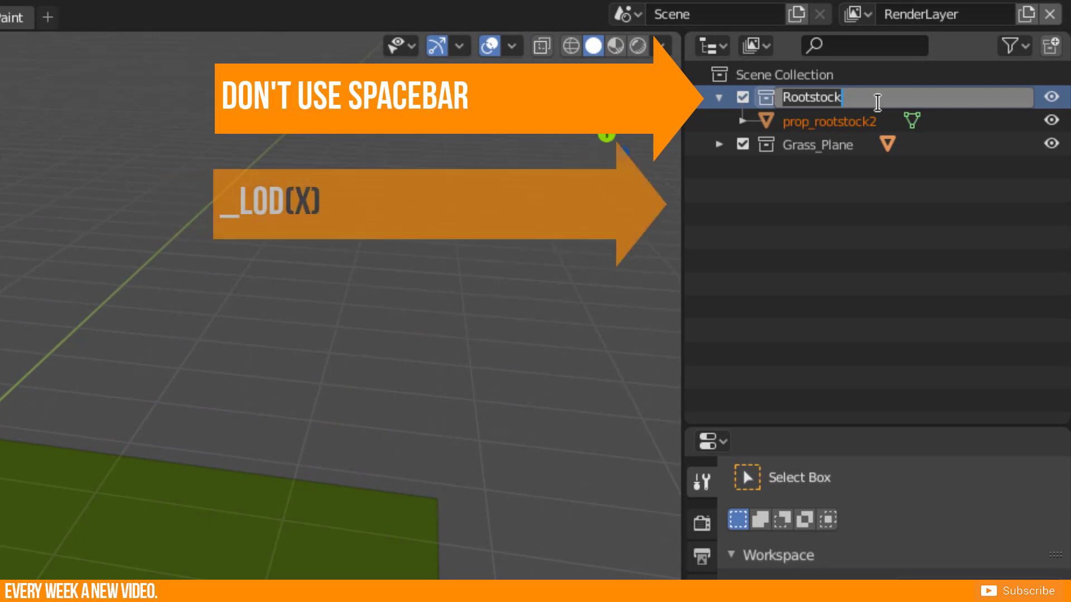
{"action": "type", "text": "_LOD"}
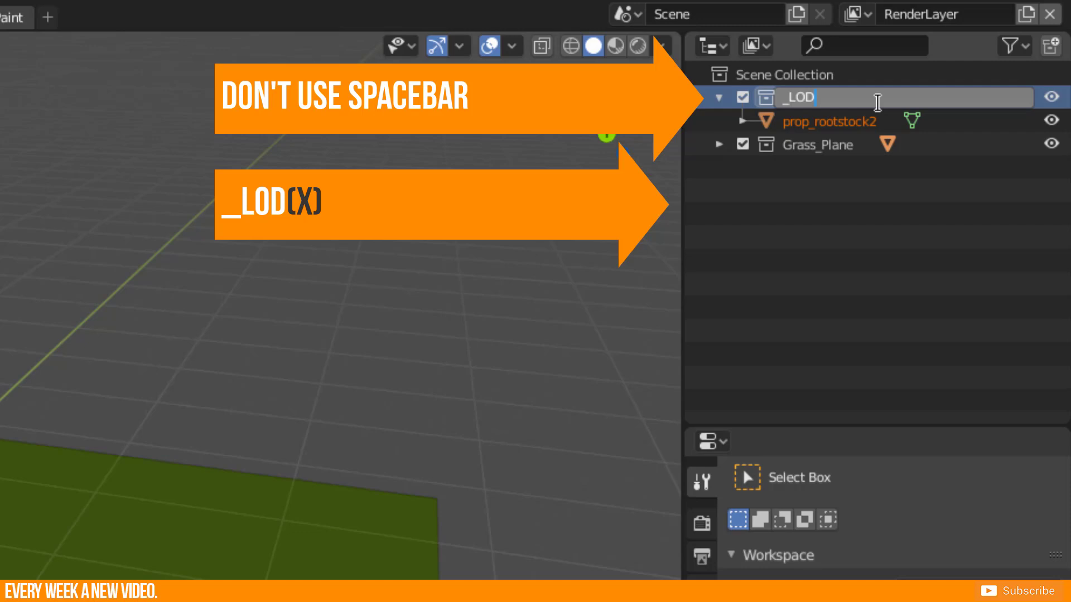
{"action": "type", "text": "0"}
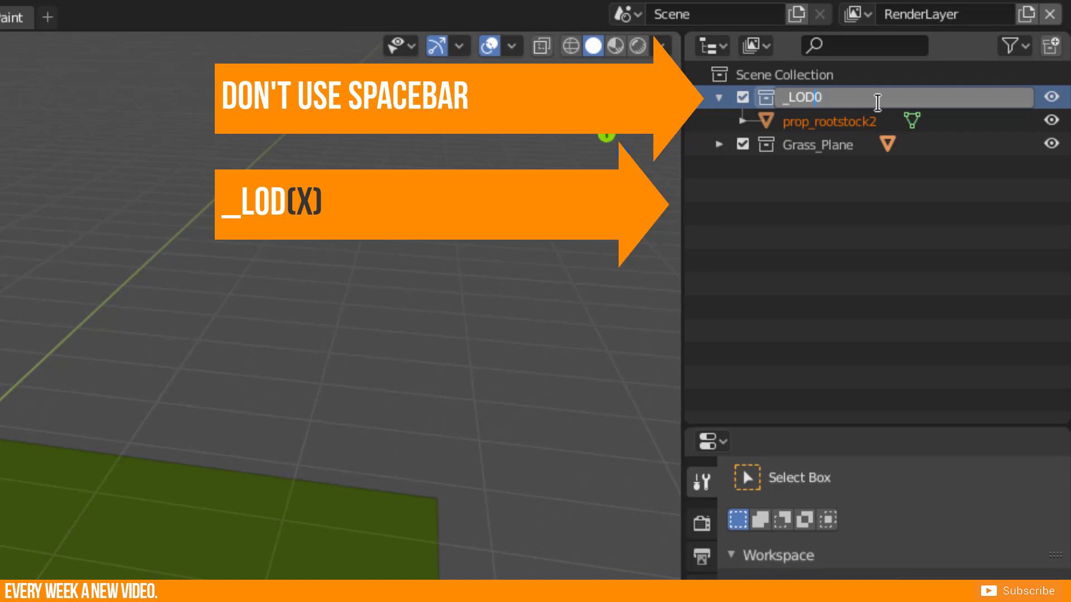
{"action": "type", "text": "rootstock_mesh"}
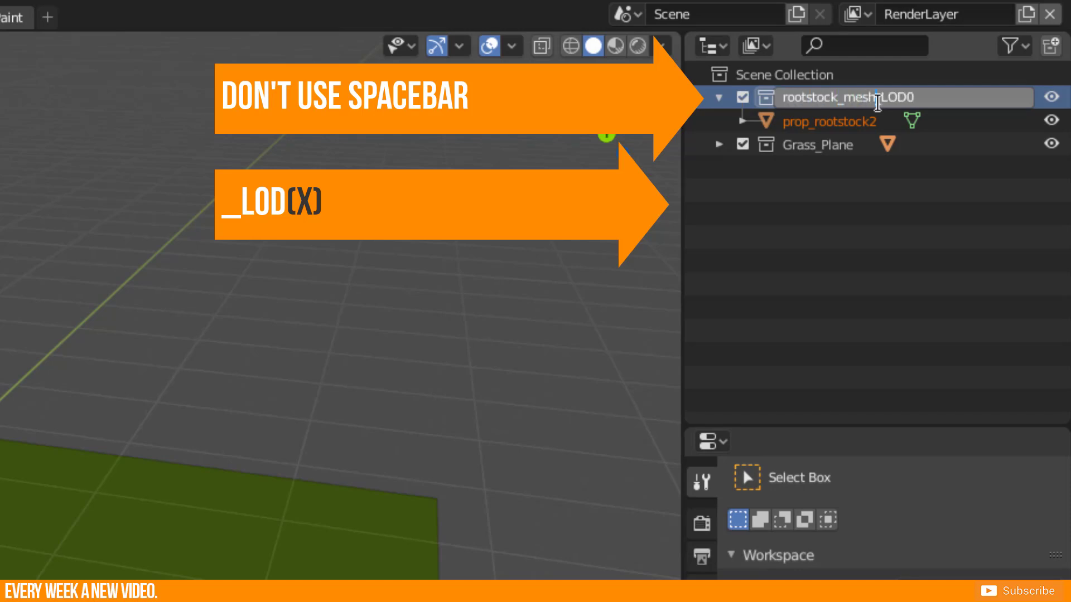
{"action": "double_click", "coordinate": [875, 97]}
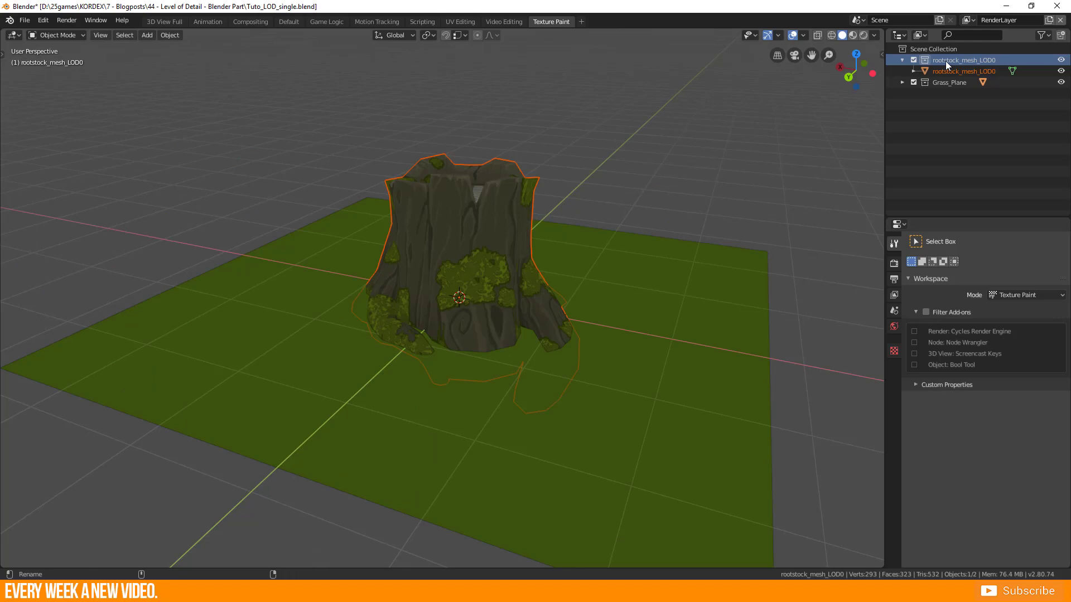
Paste a duplicate of the LOD0 collection, select it, and exclude the original LOD0 collection.
{"action": "key", "text": "ctrl+v"}
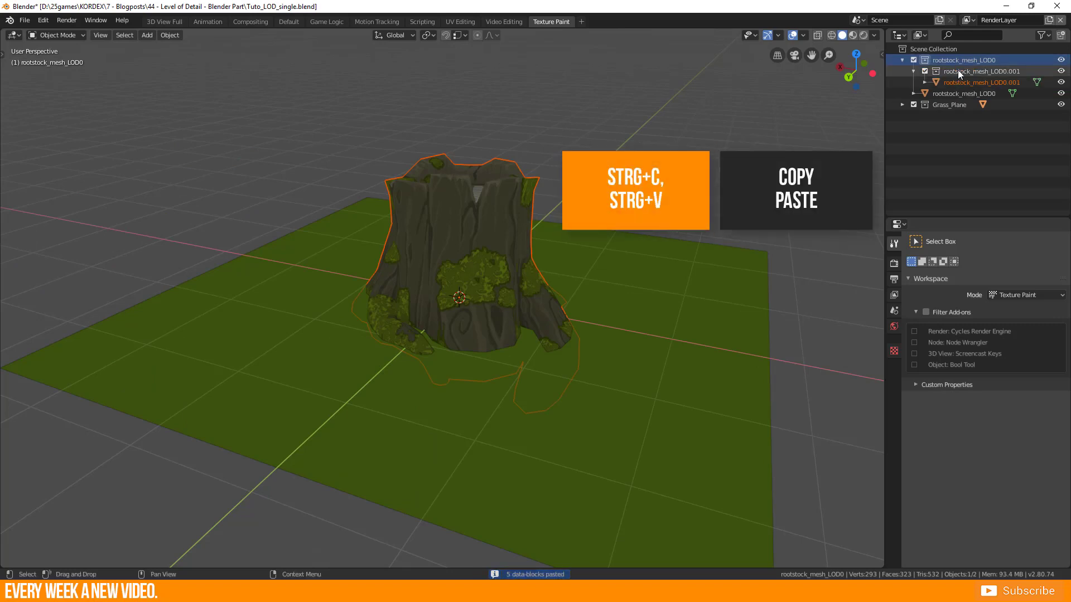
{"action": "left_click", "coordinate": [982, 72]}
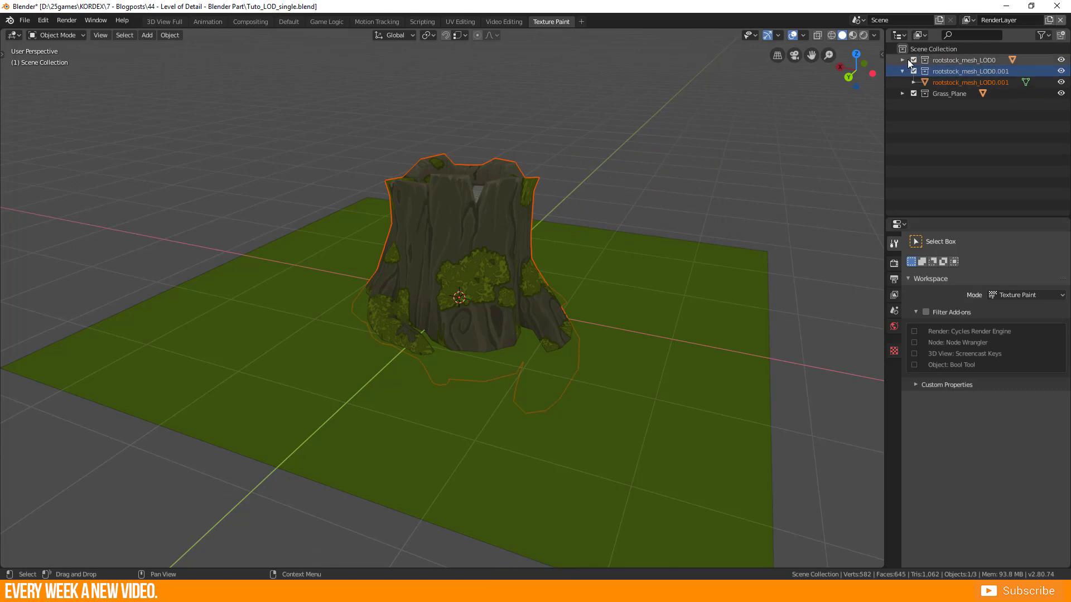
{"action": "left_click", "coordinate": [913, 61]}
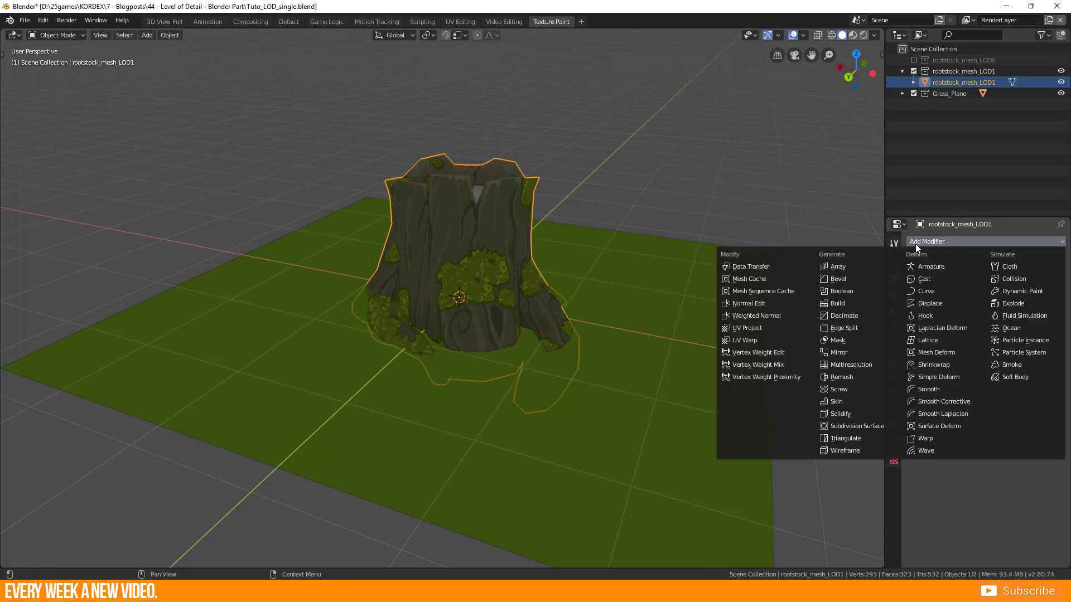
Add a Decimate modifier to rootstock_mesh_LOD1 at ratio about 0.70 and toggle its preview to compare.
{"action": "left_click", "coordinate": [844, 316]}
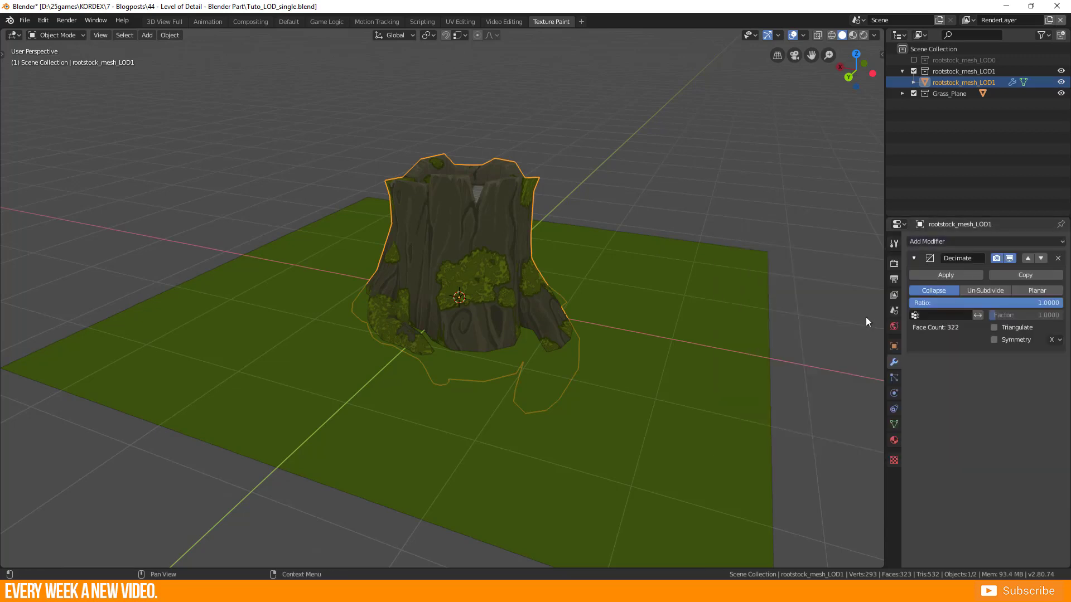
{"action": "mouse_move", "coordinate": [968, 251]}
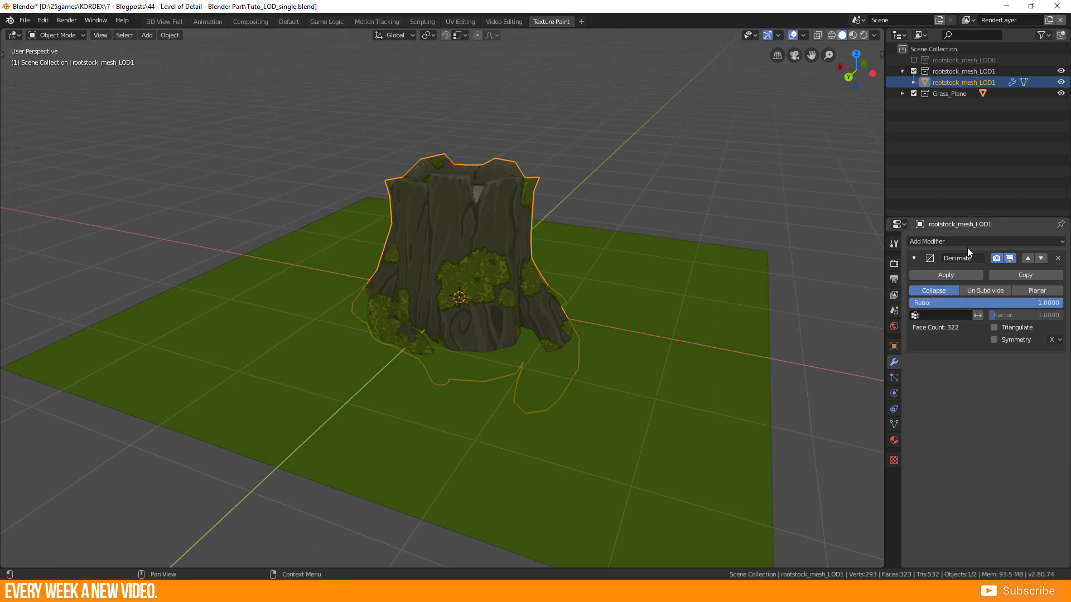
{"action": "mouse_move", "coordinate": [1013, 338]}
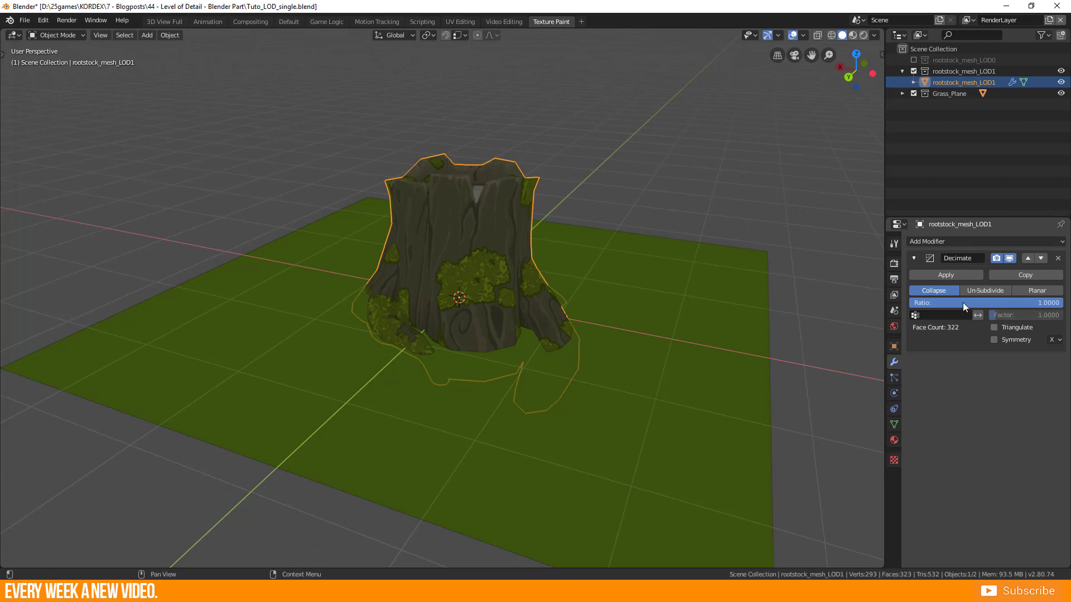
{"action": "mouse_move", "coordinate": [1056, 306]}
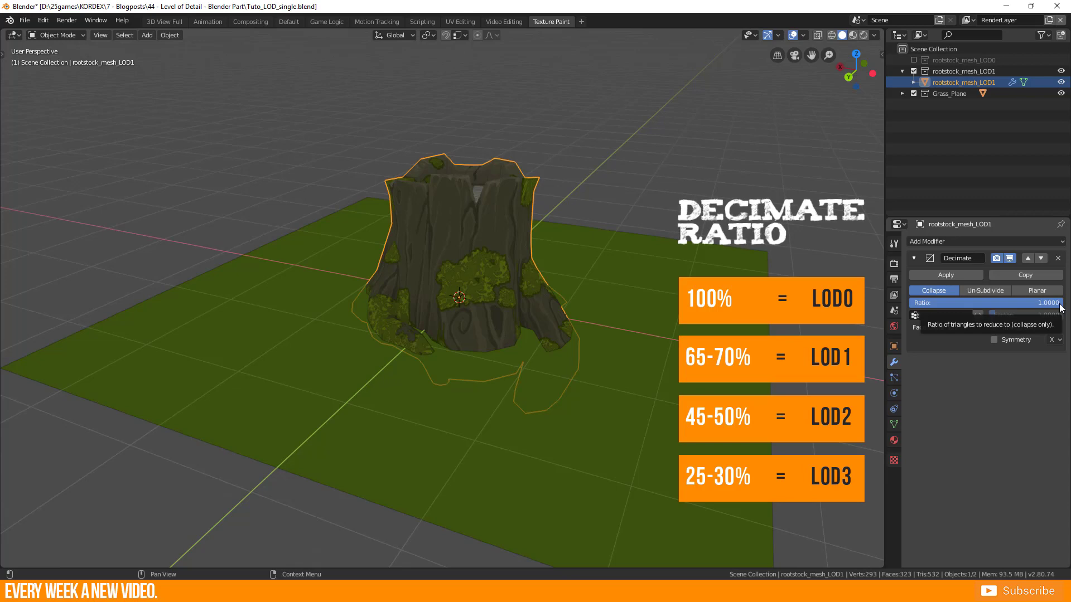
{"action": "left_click", "coordinate": [804, 34]}
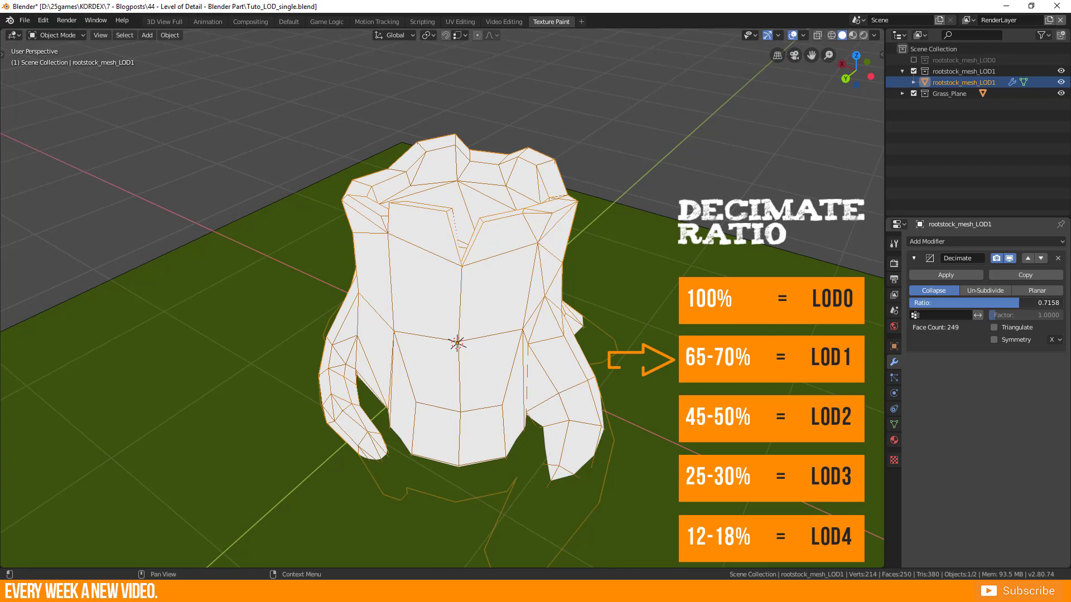
{"action": "left_click_drag", "start_coordinate": [977, 303], "coordinate": [963, 303]}
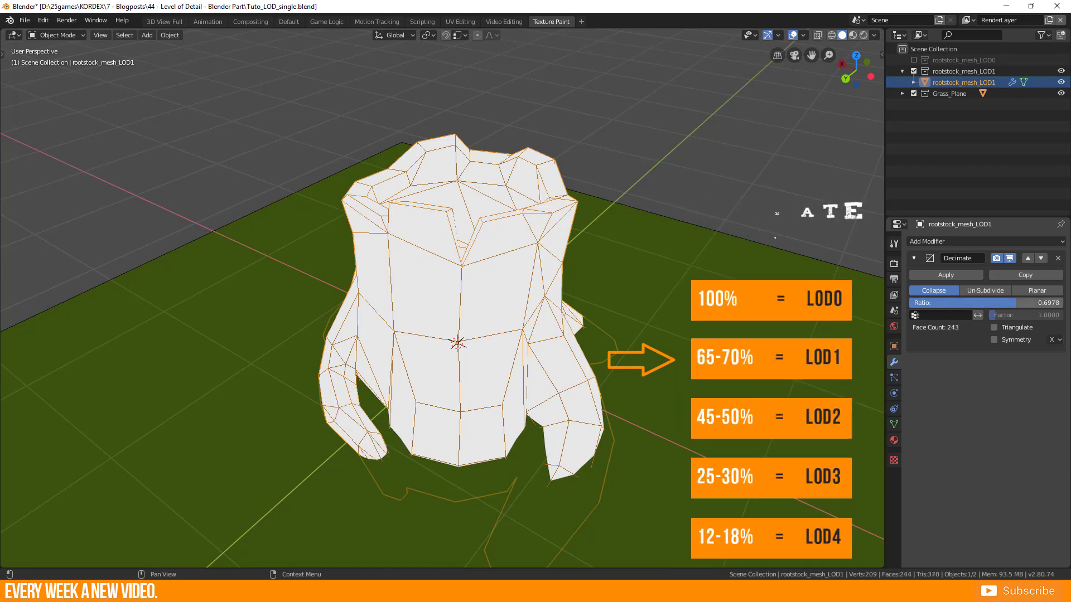
{"action": "left_click", "coordinate": [1009, 258]}
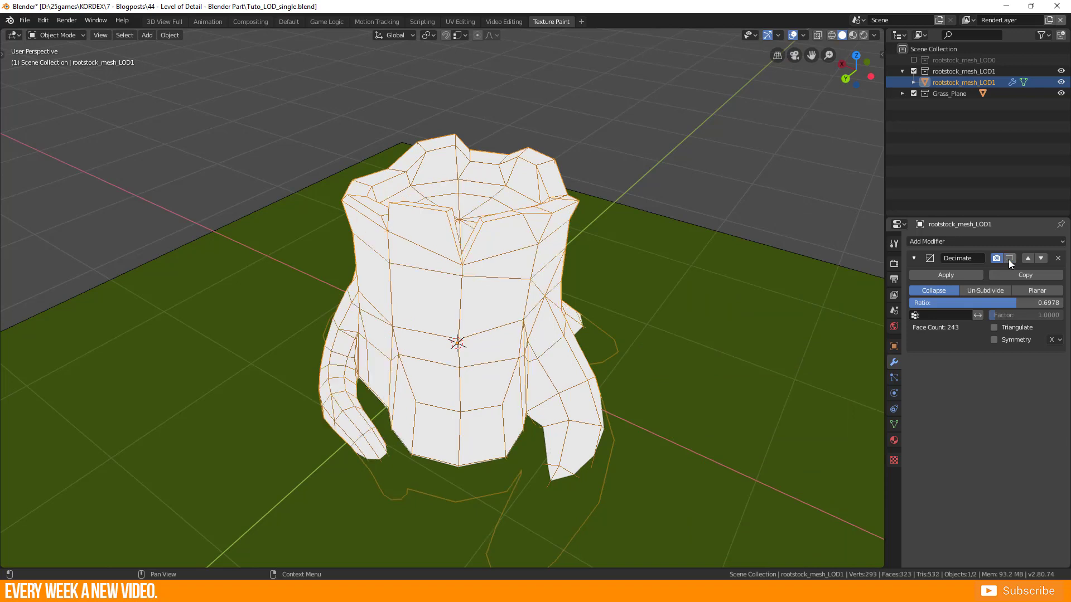
{"action": "left_click", "coordinate": [1009, 258]}
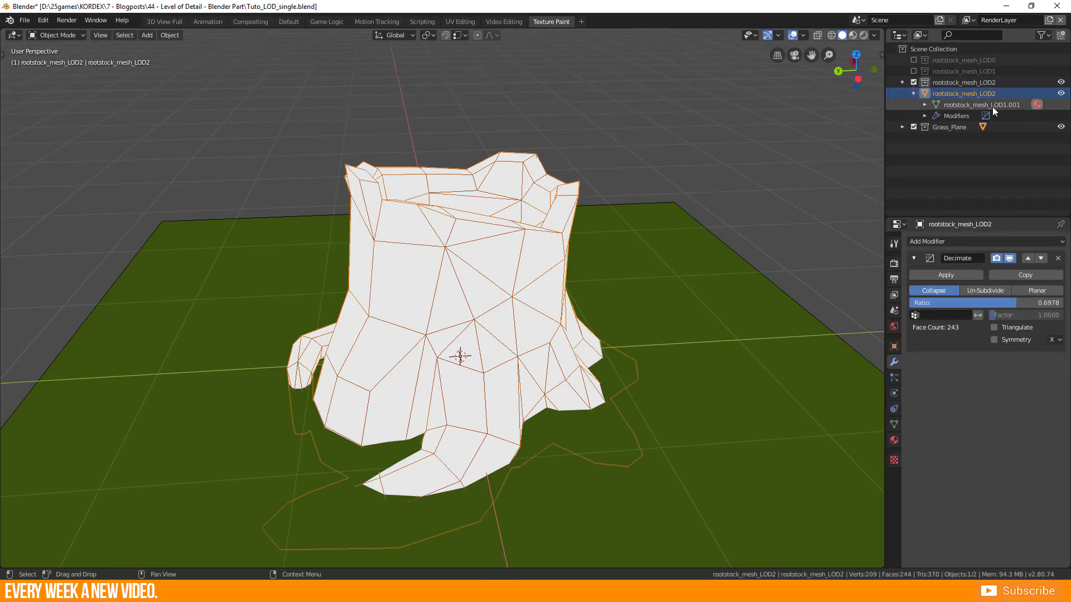
Toggle Edit Mode on the LOD2 stump mesh to check its geometry.
{"action": "key", "text": "Tab"}
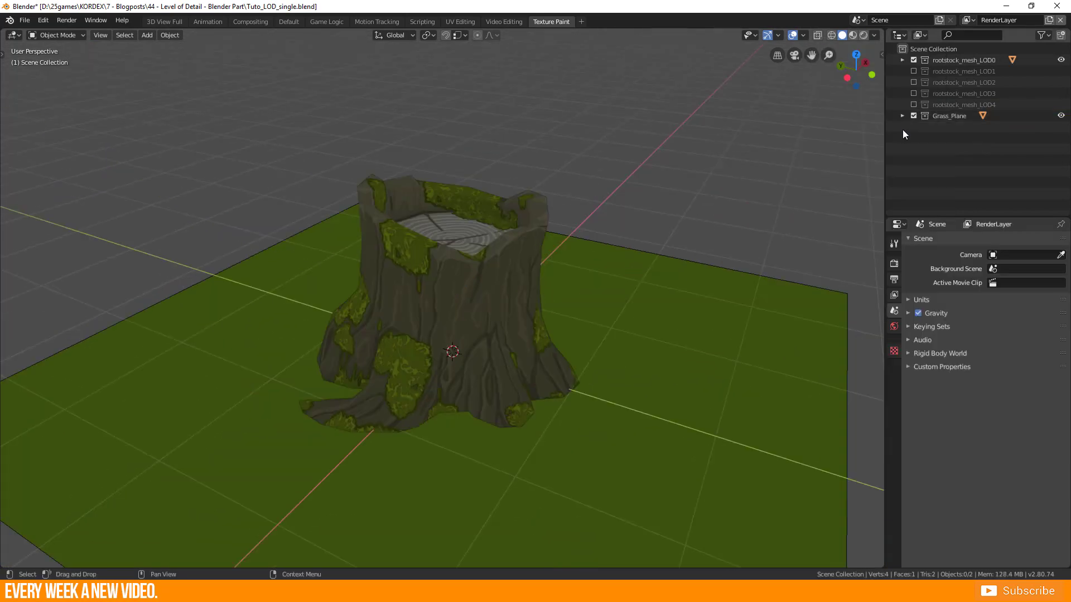
Show the LOD4 stump, apply its 0.1655 decimation, and inspect the LOD3 mesh in Edit Mode.
{"action": "left_click", "coordinate": [914, 104]}
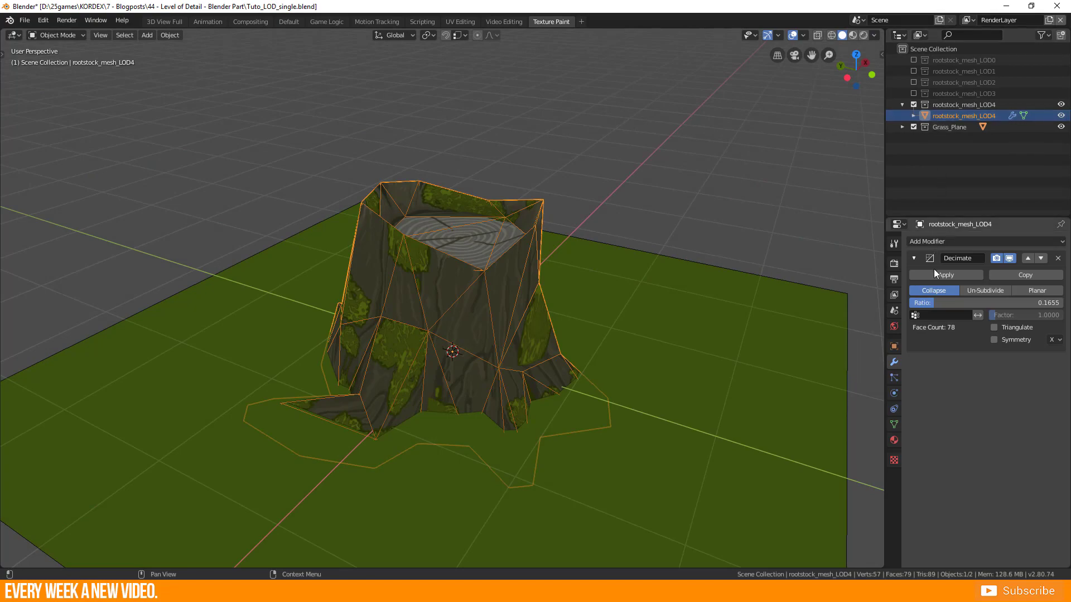
{"action": "key", "text": "Tab"}
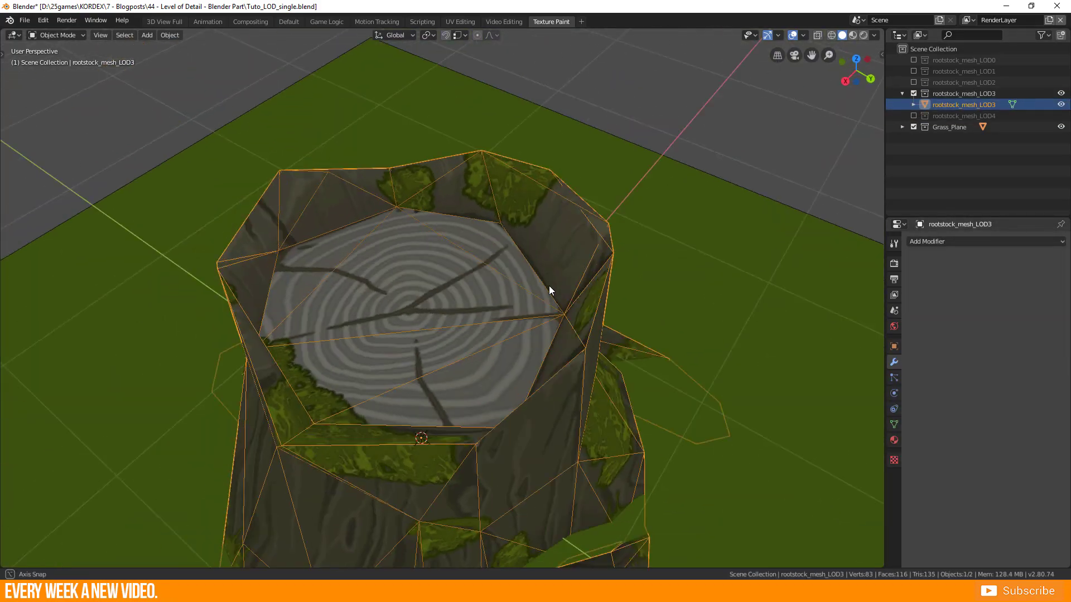
{"action": "key", "text": "Tab"}
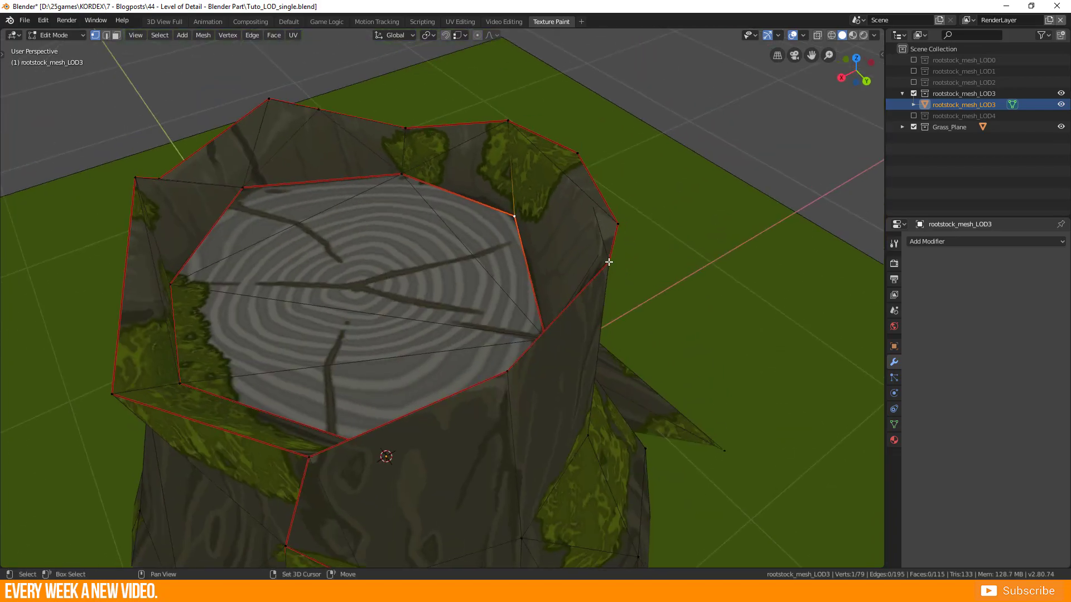
{"action": "left_click_drag", "start_coordinate": [608, 262], "coordinate": [610, 311]}
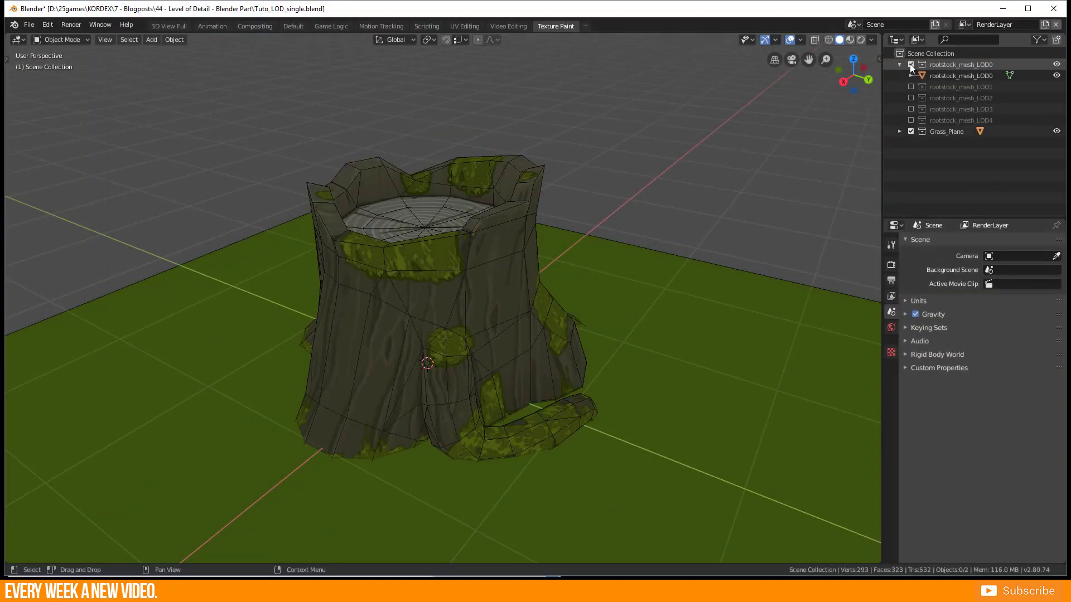
Unhide all LOD collections and select the LOD4, LOD3, LOD2 and remaining LOD meshes together.
{"action": "left_click", "coordinate": [960, 74]}
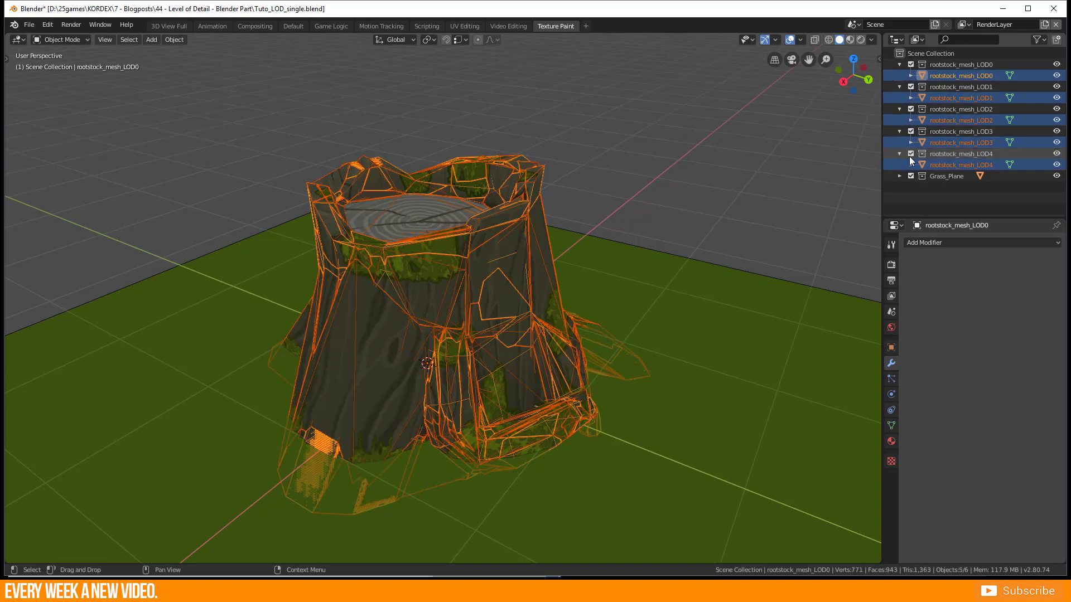
{"action": "left_click", "coordinate": [963, 165]}
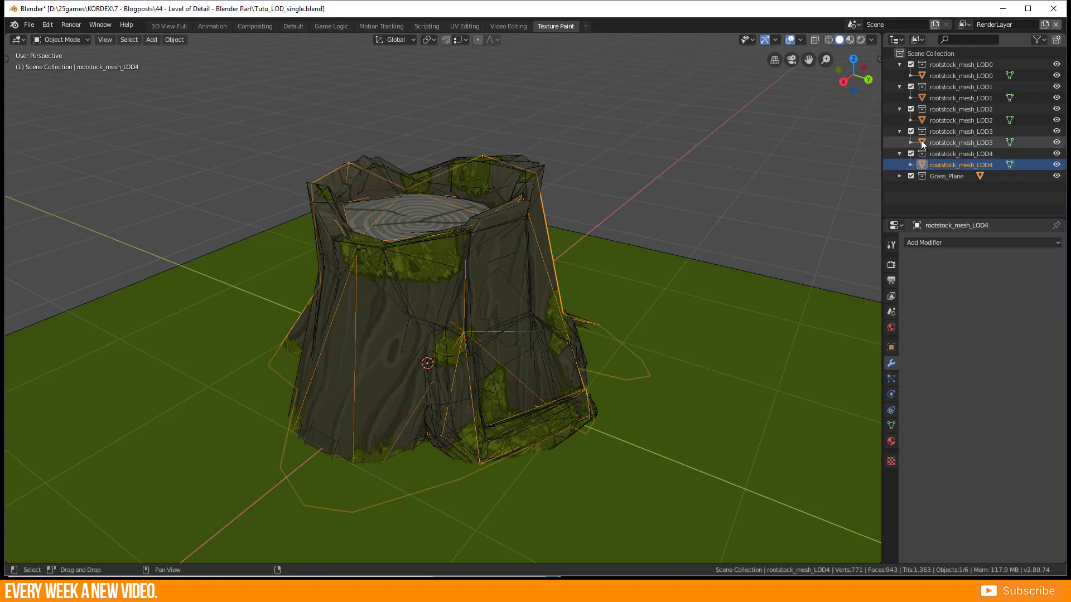
{"action": "left_click", "coordinate": [963, 141]}
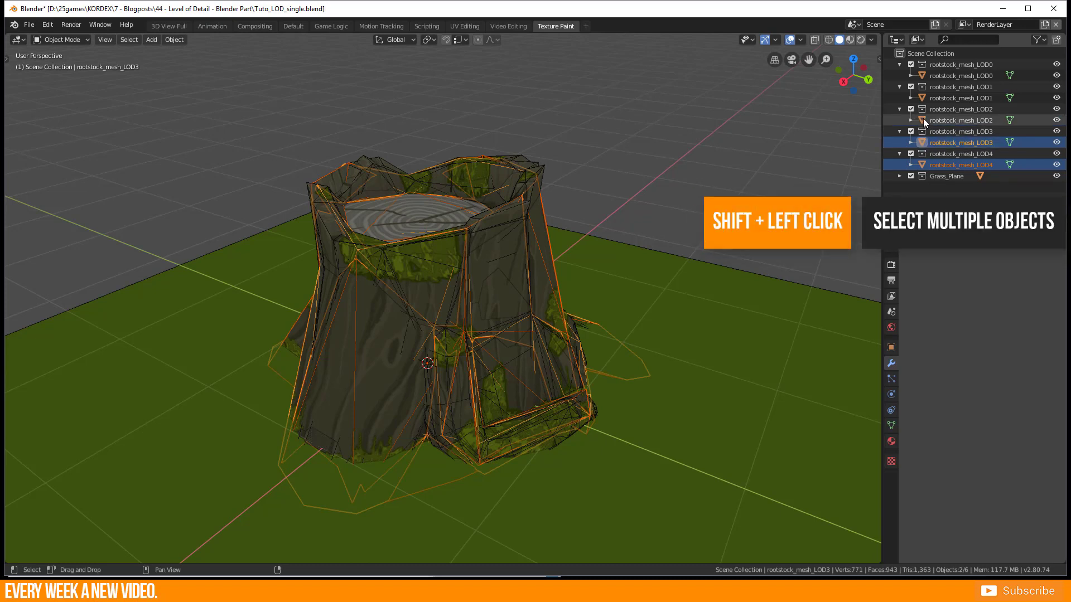
{"action": "left_click", "coordinate": [962, 120]}
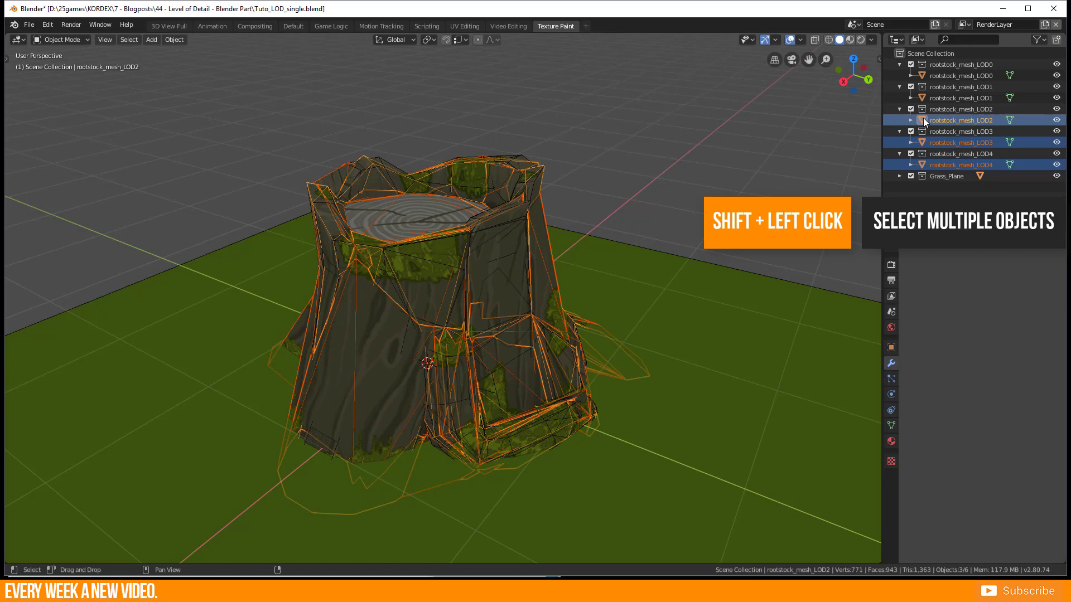
{"action": "left_click", "coordinate": [962, 99]}
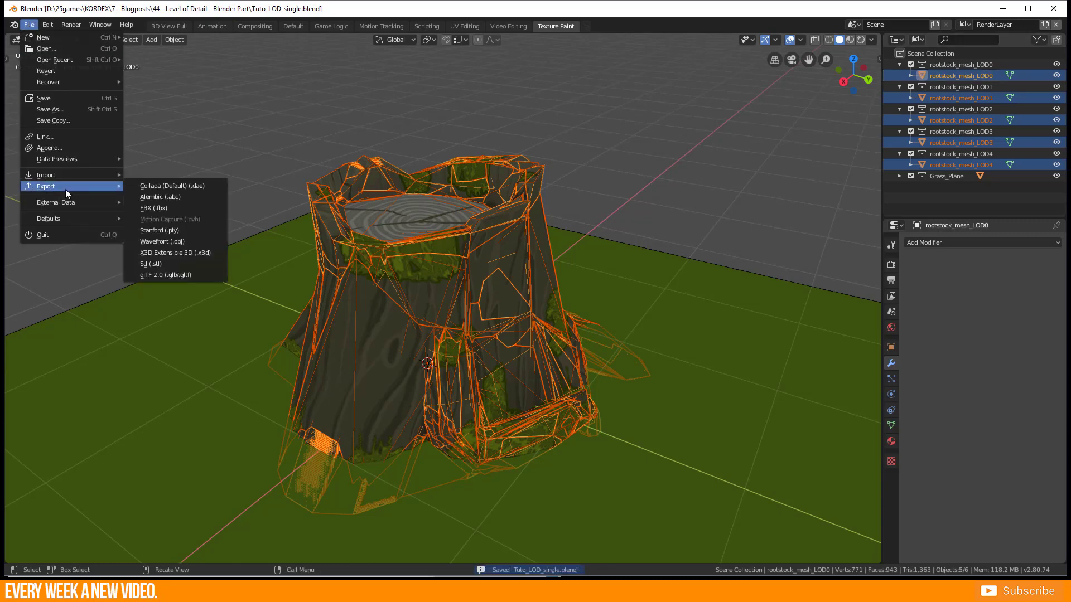
Export as FBX with Selected Objects, Mesh-only object types and Apply Transform to Tuto_LOD_single.fbx.
{"action": "left_click", "coordinate": [153, 207]}
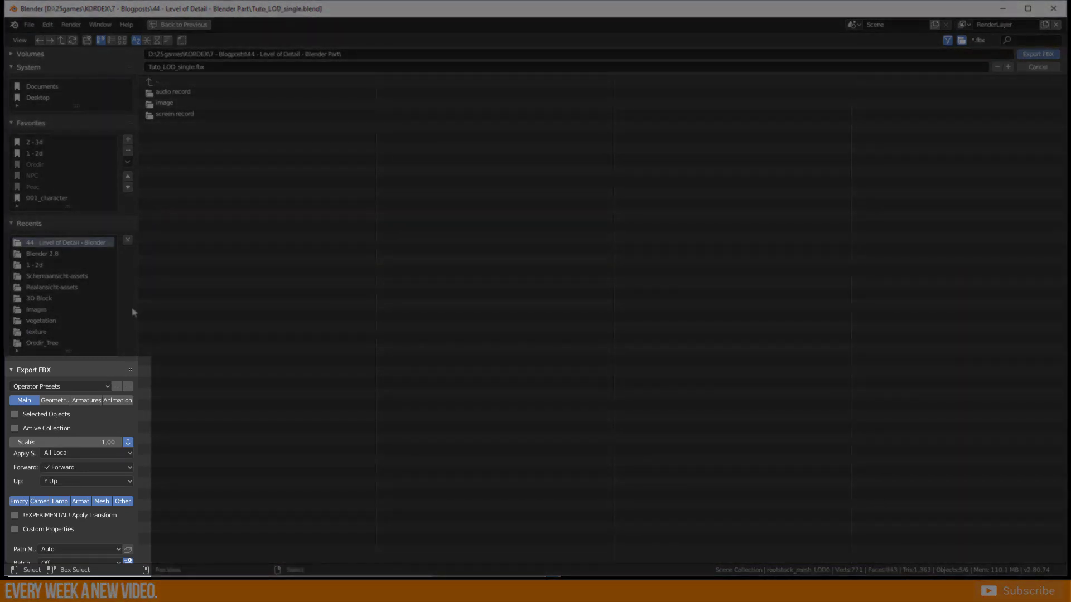
{"action": "left_click", "coordinate": [14, 414]}
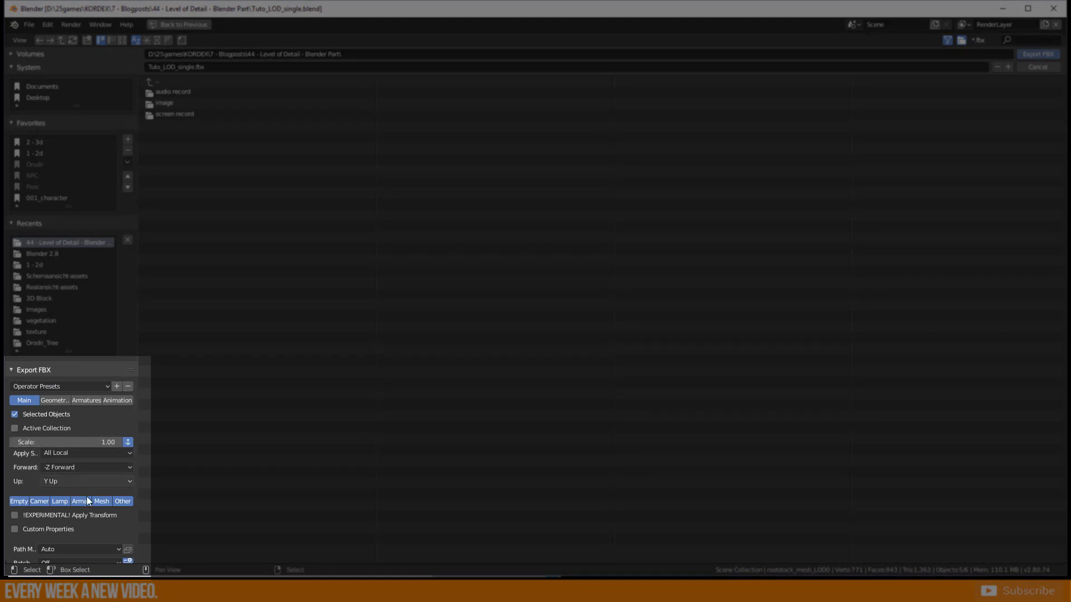
{"action": "left_click", "coordinate": [80, 501]}
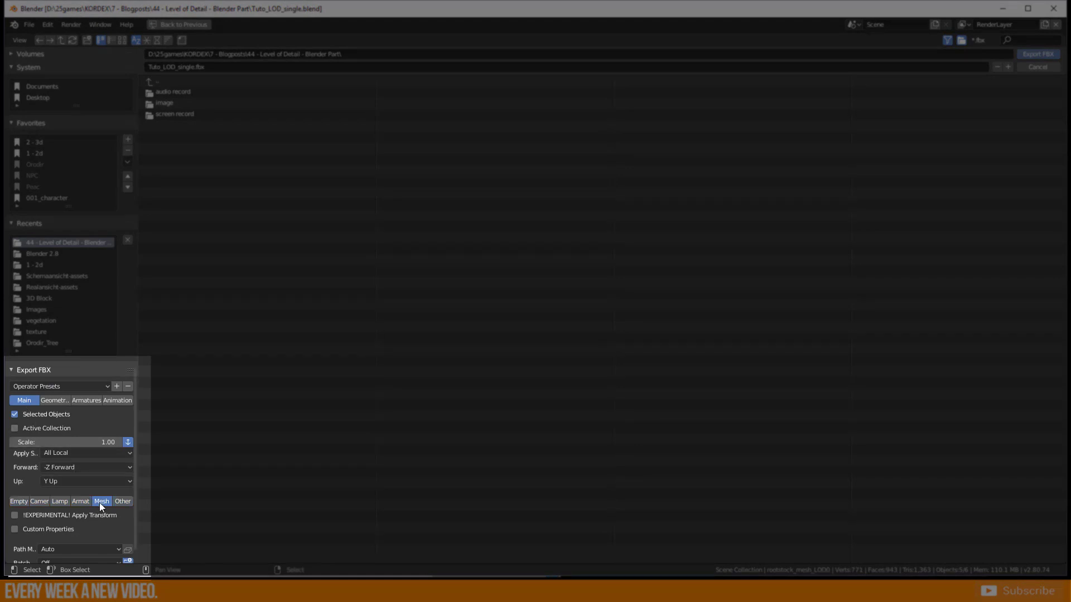
{"action": "left_click", "coordinate": [15, 516]}
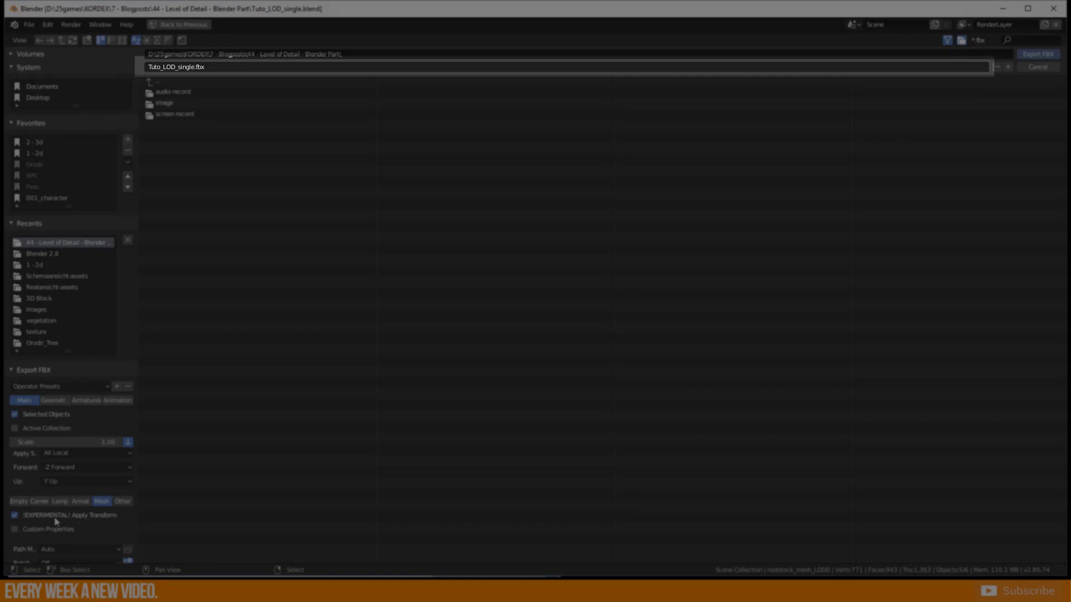
{"action": "mouse_move", "coordinate": [56, 521]}
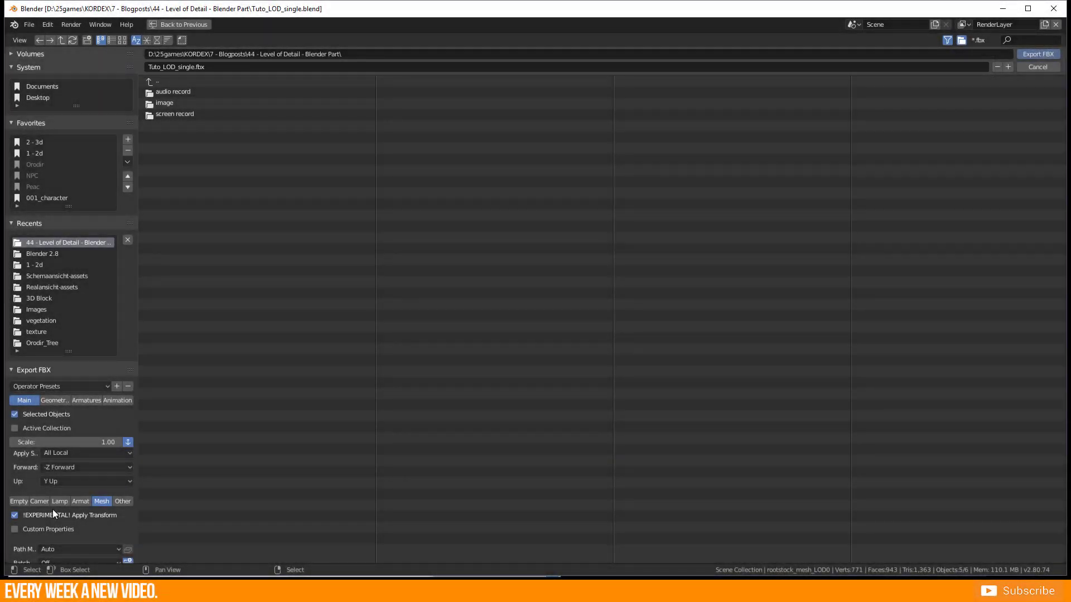
{"action": "left_click", "coordinate": [1036, 65]}
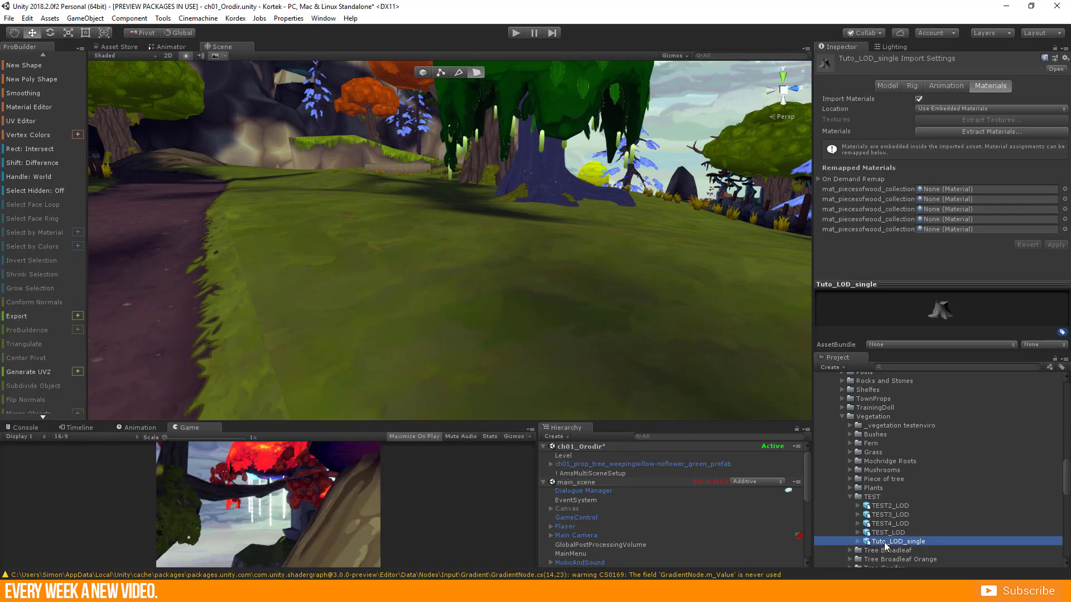
Place Tuto_LOD_single in the Unity scene and expand its LOD0–LOD4 children in the Hierarchy.
{"action": "left_click", "coordinate": [928, 98]}
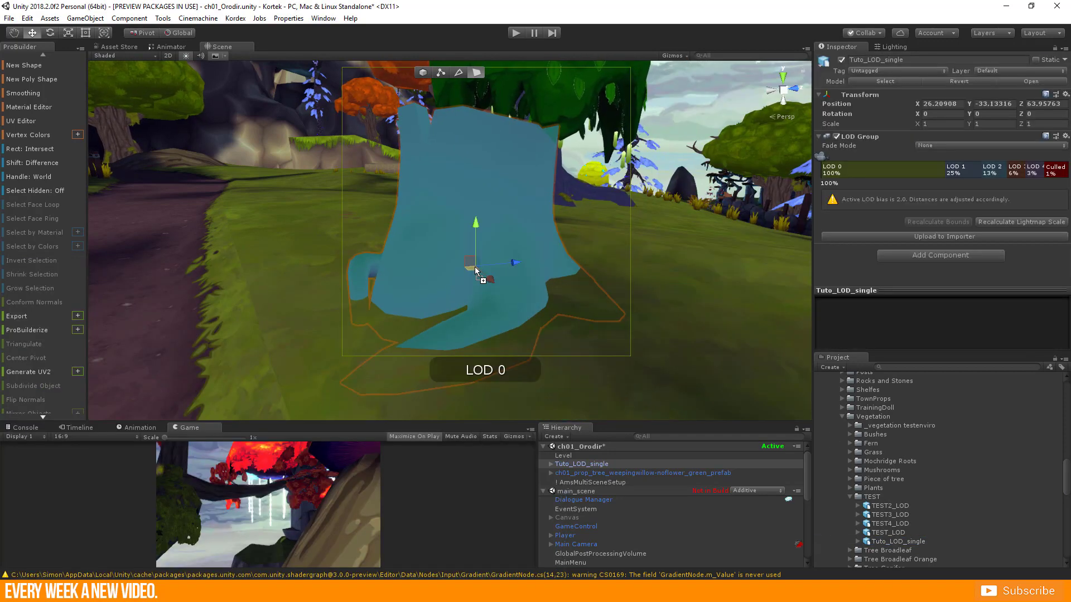
{"action": "left_click", "coordinate": [551, 464]}
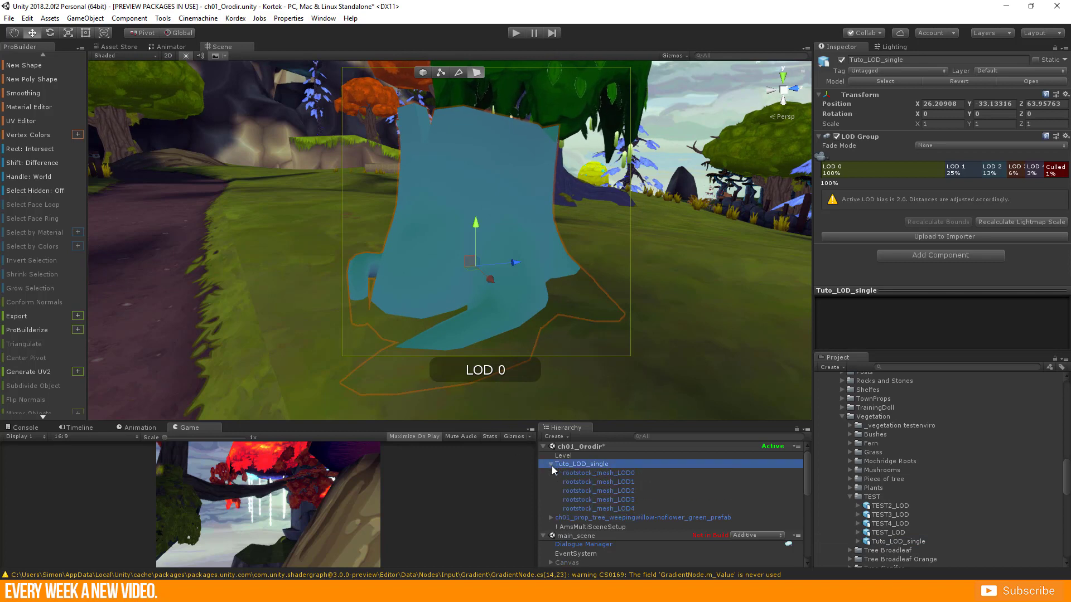